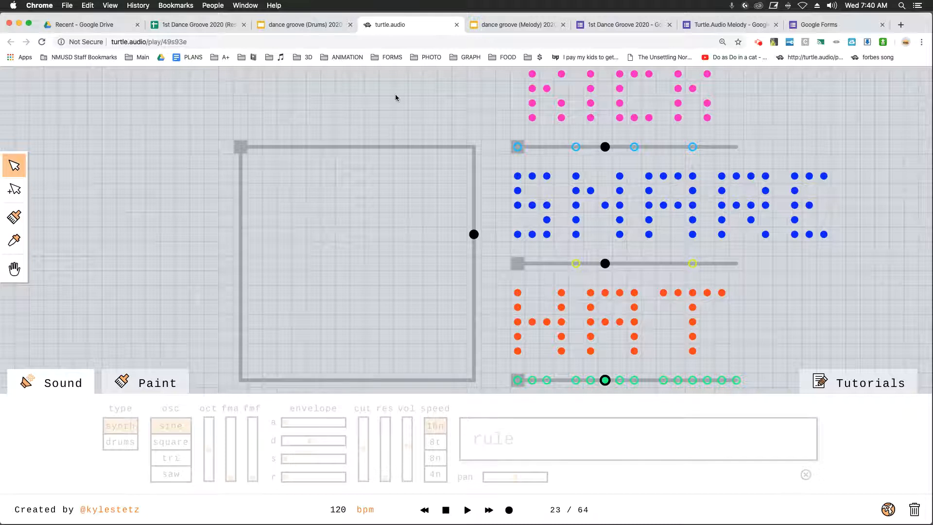
pyautogui.moveTo(649, 207)
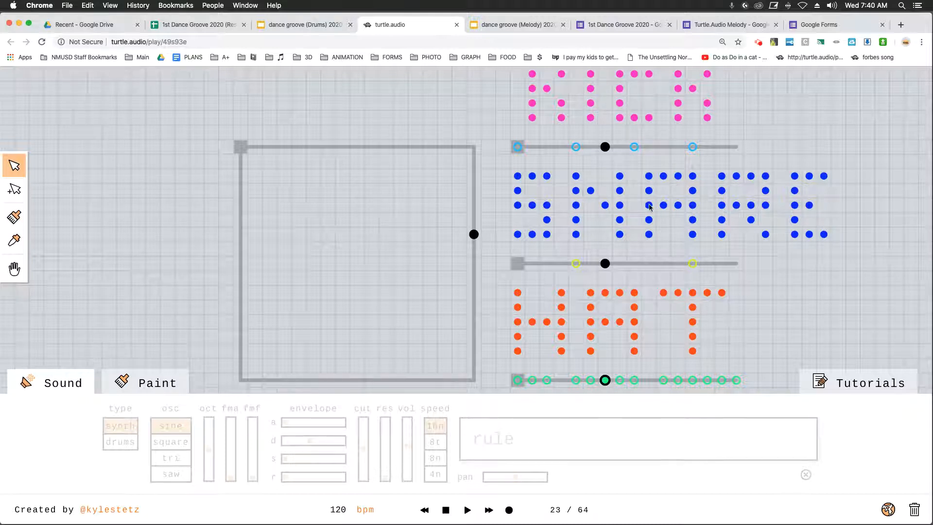
pyautogui.moveTo(586, 319)
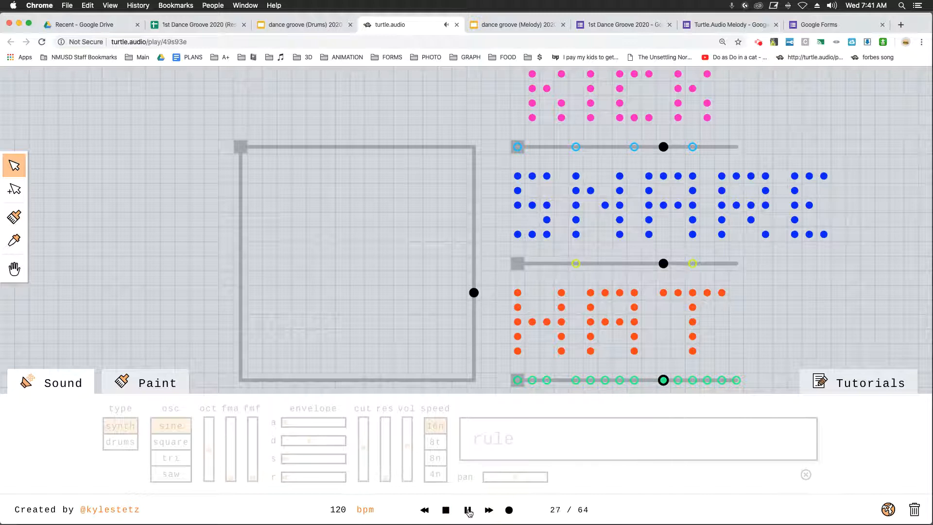
# Play the song, then resume playback to show the square track's sine synth and rule.
pyautogui.click(469, 509)
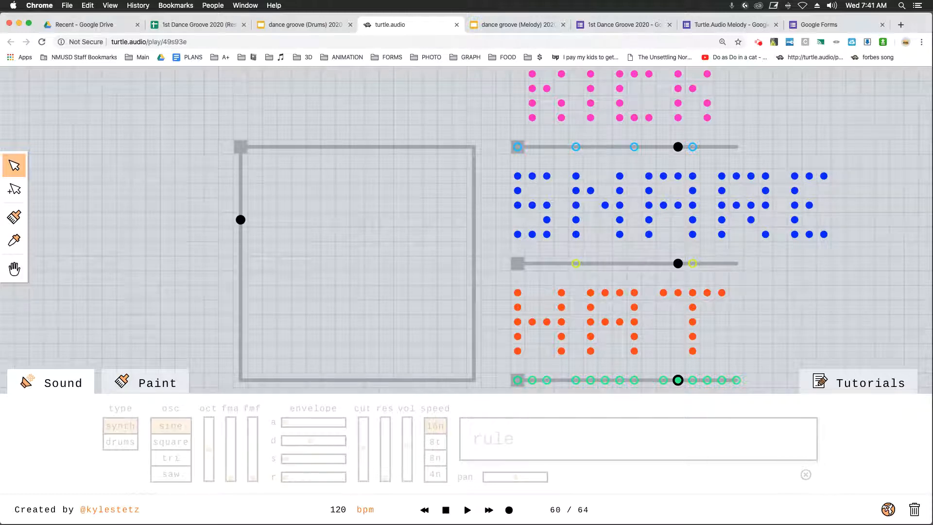
pyautogui.moveTo(14, 168)
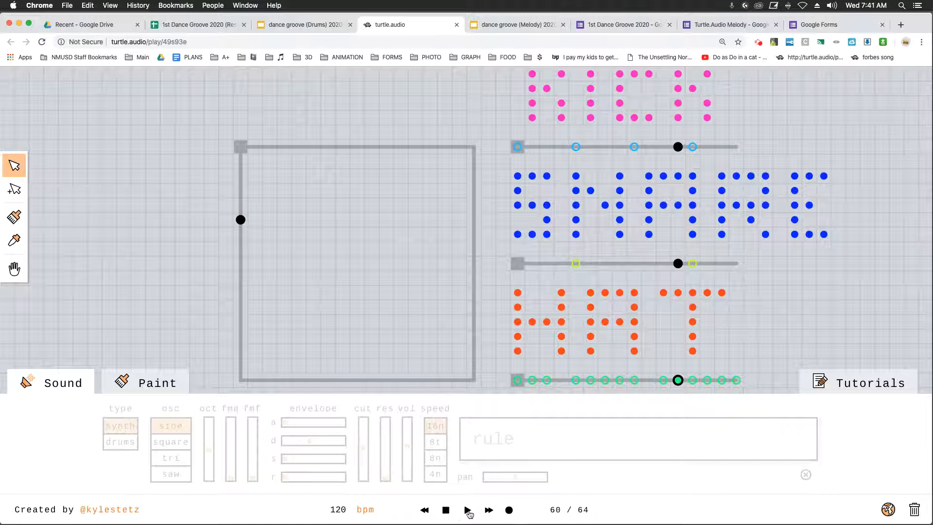
pyautogui.click(467, 509)
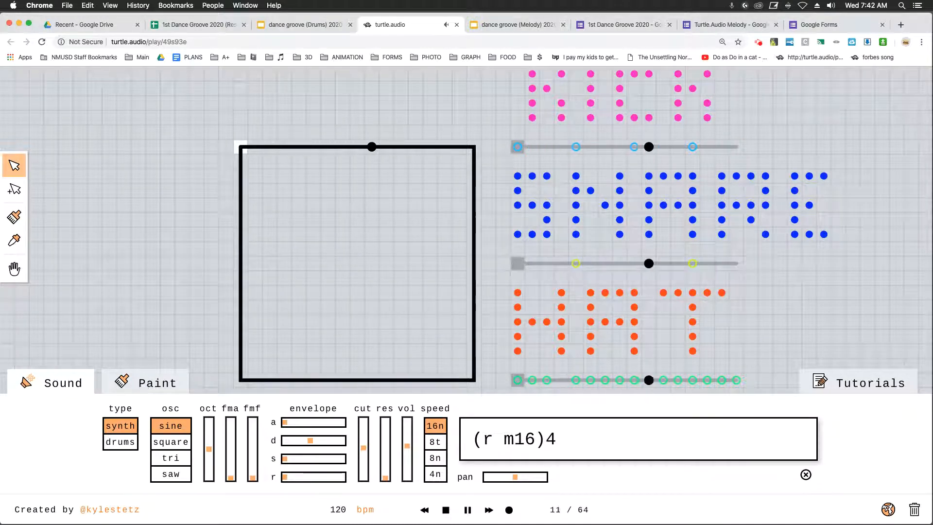
# Paint three light-blue notes along the square track's top edge.
pyautogui.click(144, 383)
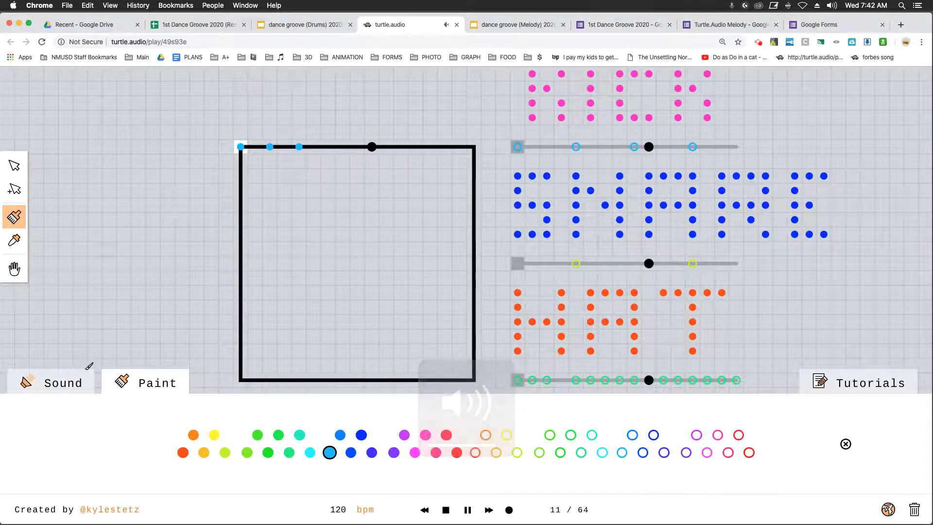
# Switch to the Select tool and show the square track's Sound settings.
pyautogui.click(53, 384)
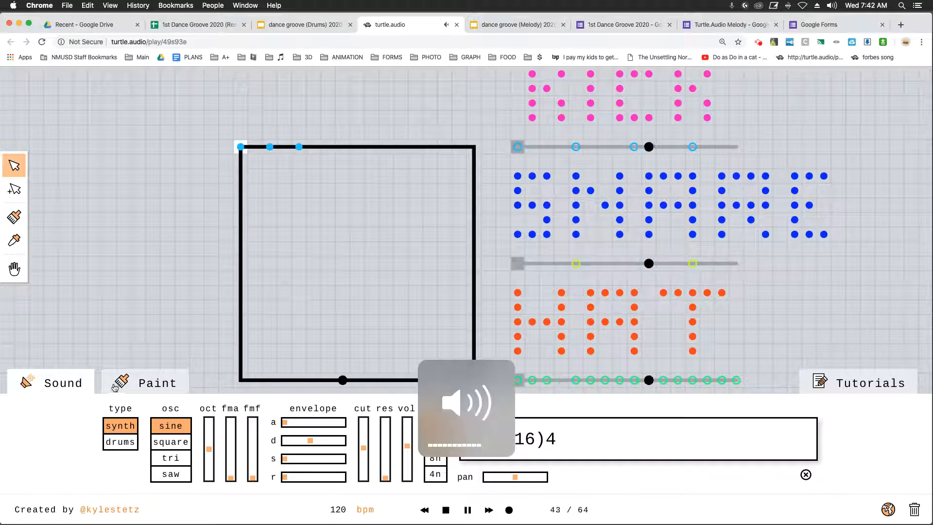
pyautogui.click(63, 383)
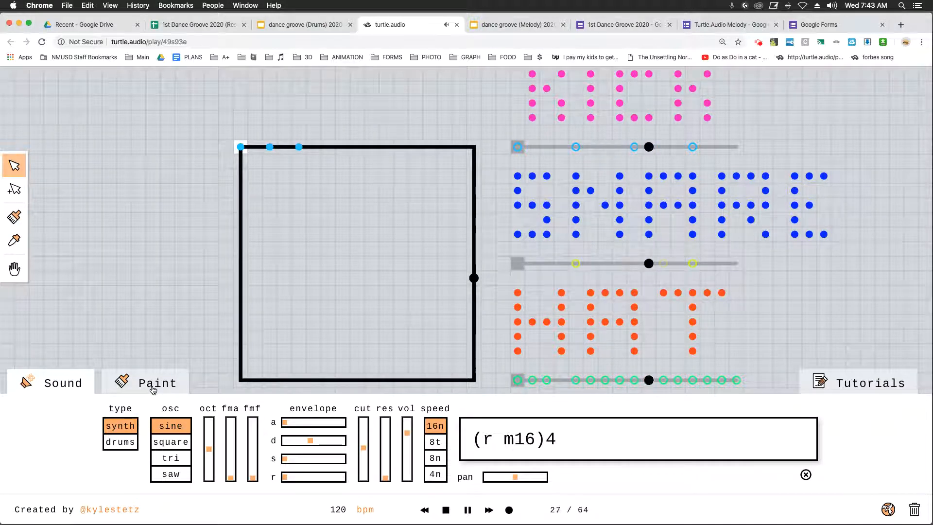
# Paint light-blue, purple and green notes along every side of the square.
pyautogui.click(157, 383)
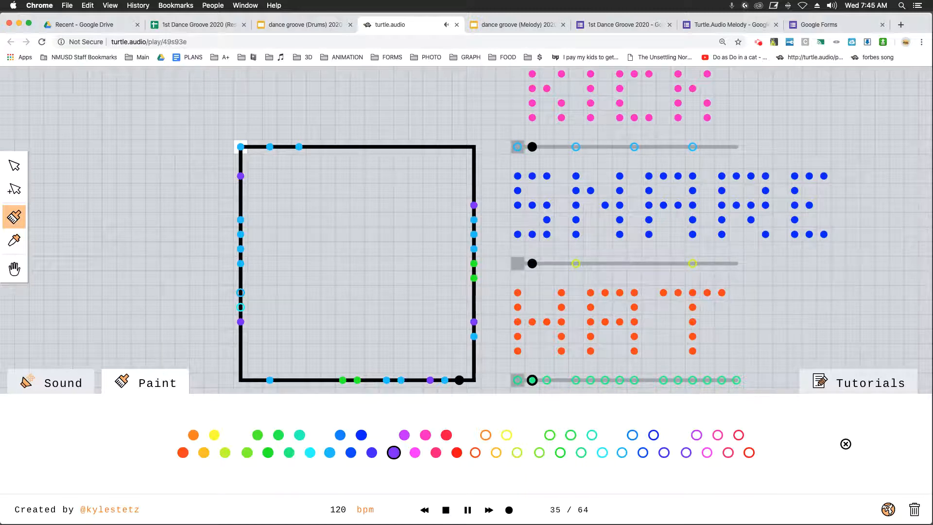
pyautogui.click(64, 383)
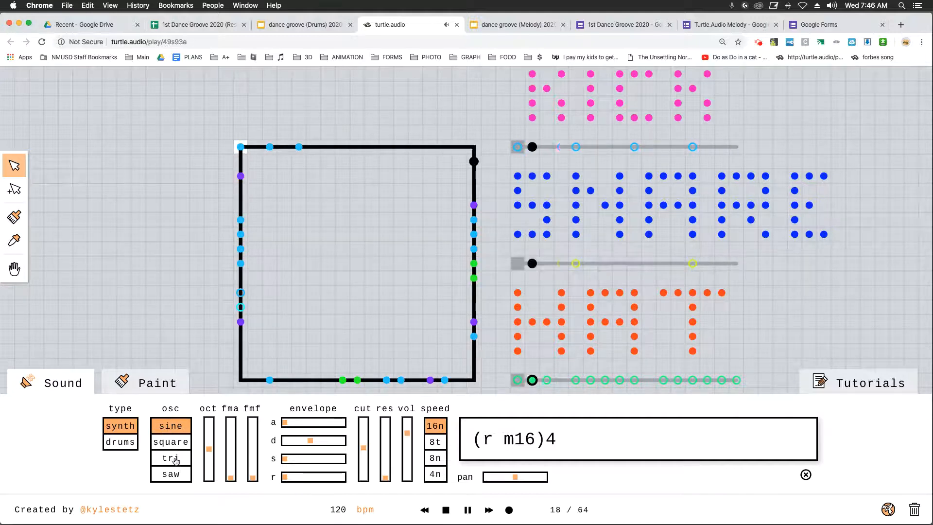
pyautogui.click(170, 474)
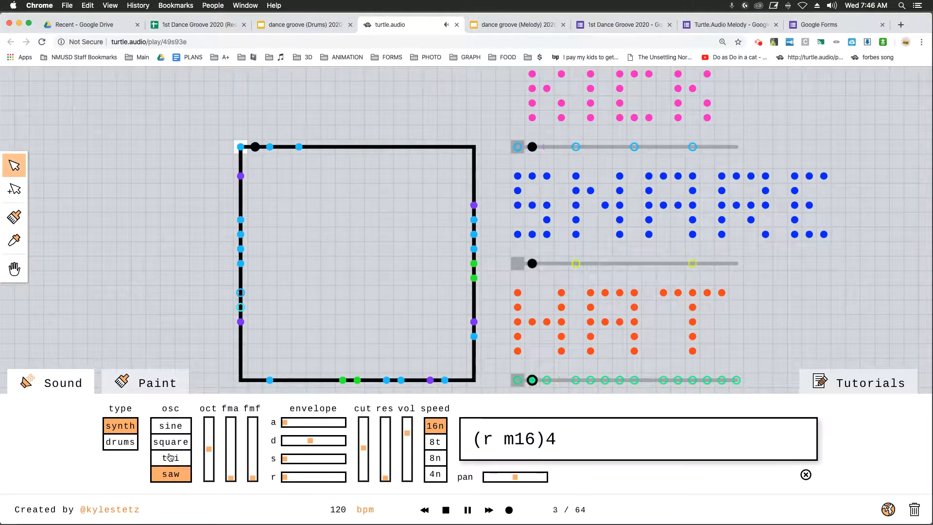
pyautogui.click(170, 458)
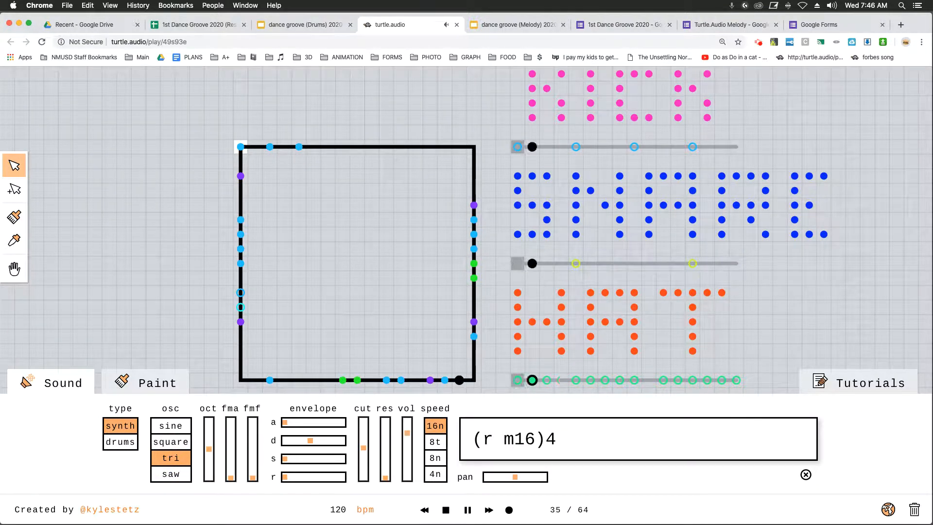
pyautogui.click(171, 442)
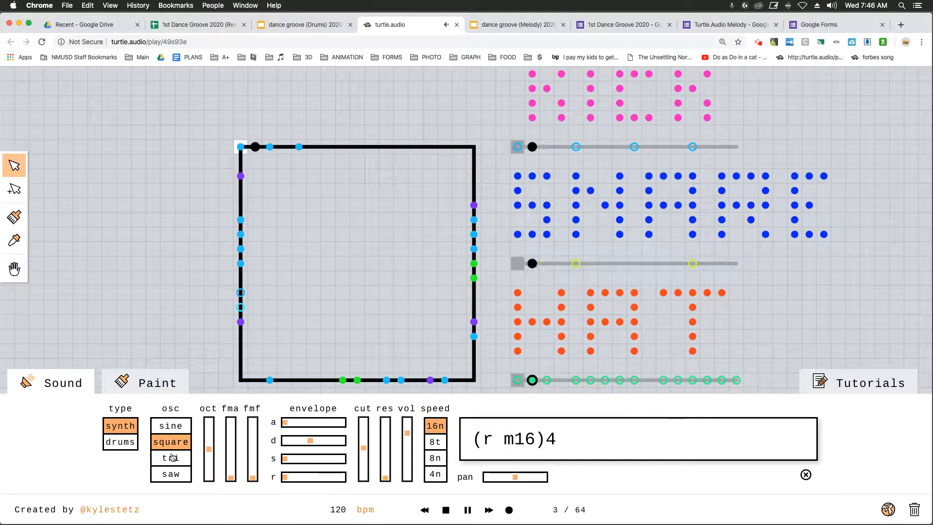
pyautogui.click(171, 458)
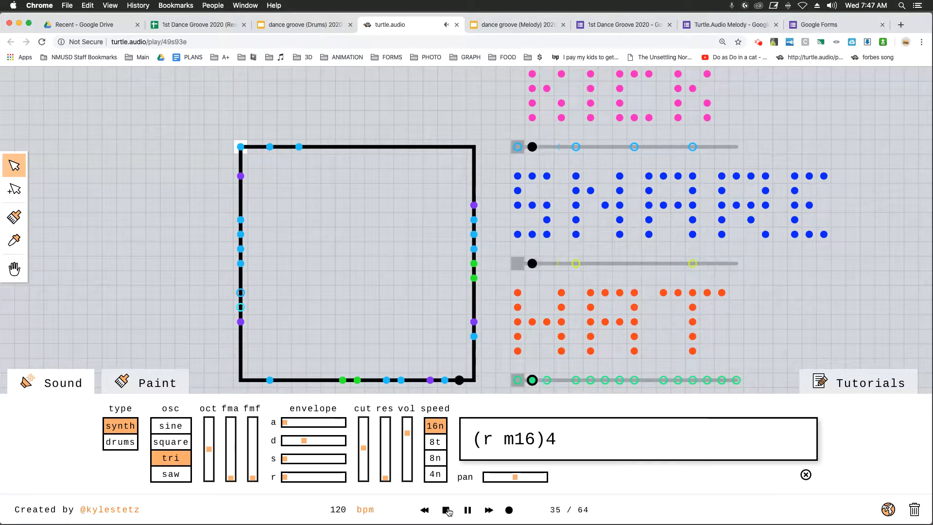
# Stop the song, resetting playback to step 1 of 64.
pyautogui.click(446, 510)
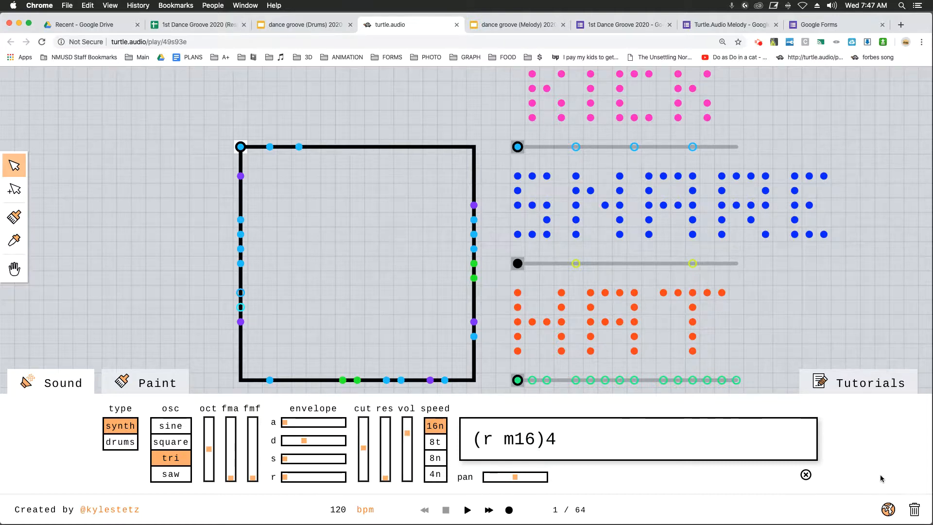
pyautogui.moveTo(889, 509)
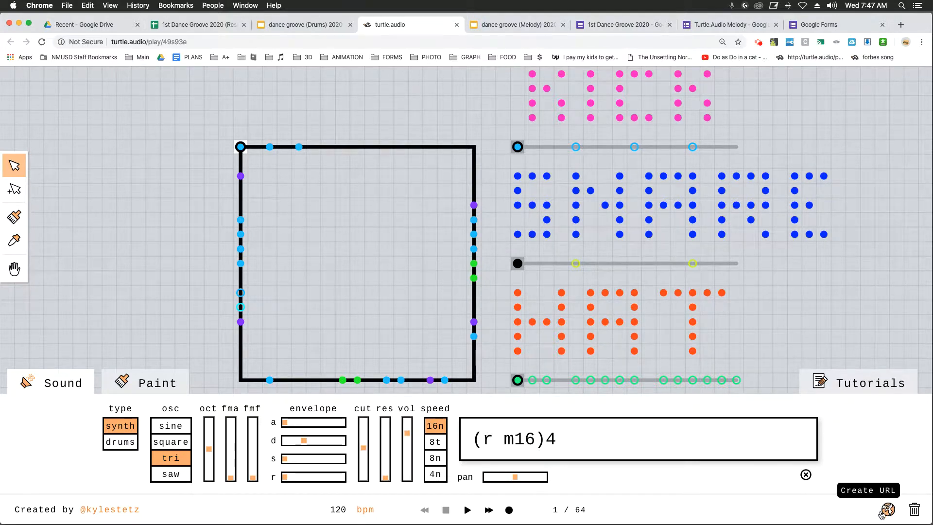
pyautogui.click(888, 510)
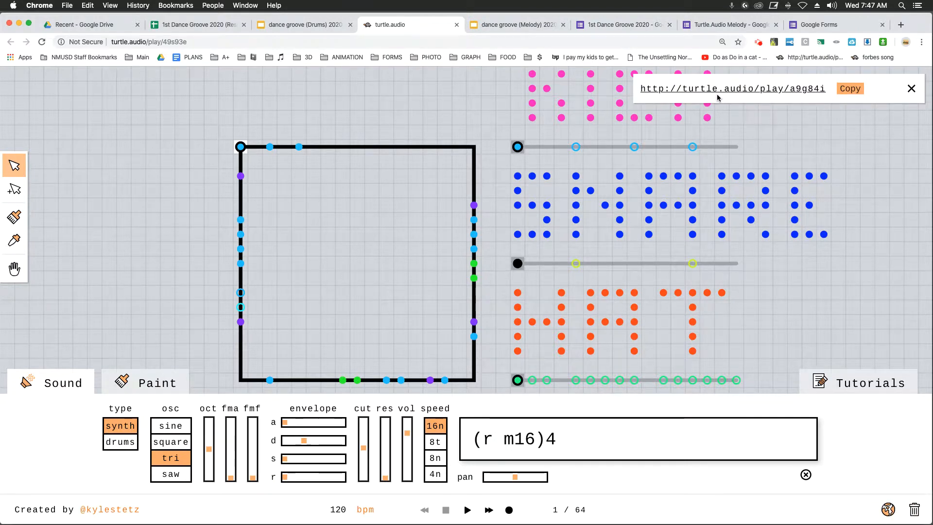
pyautogui.moveTo(719, 98)
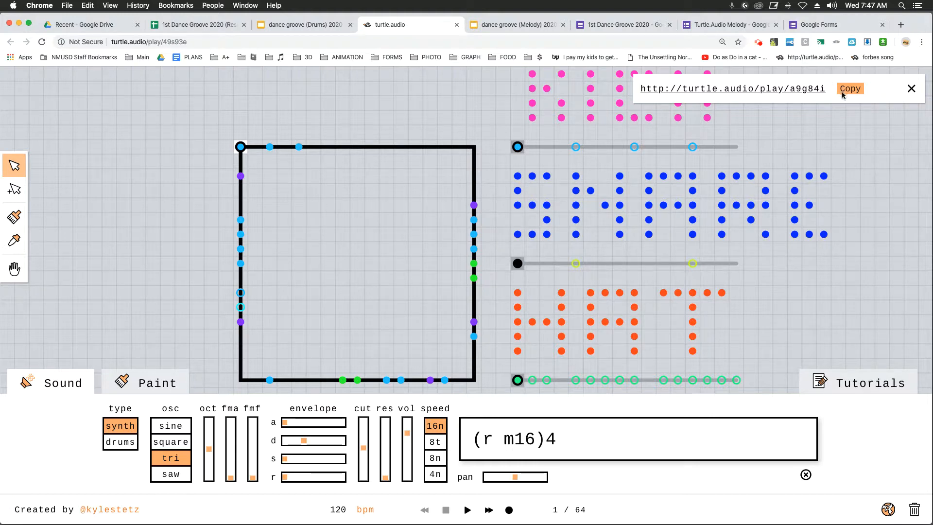
pyautogui.click(912, 88)
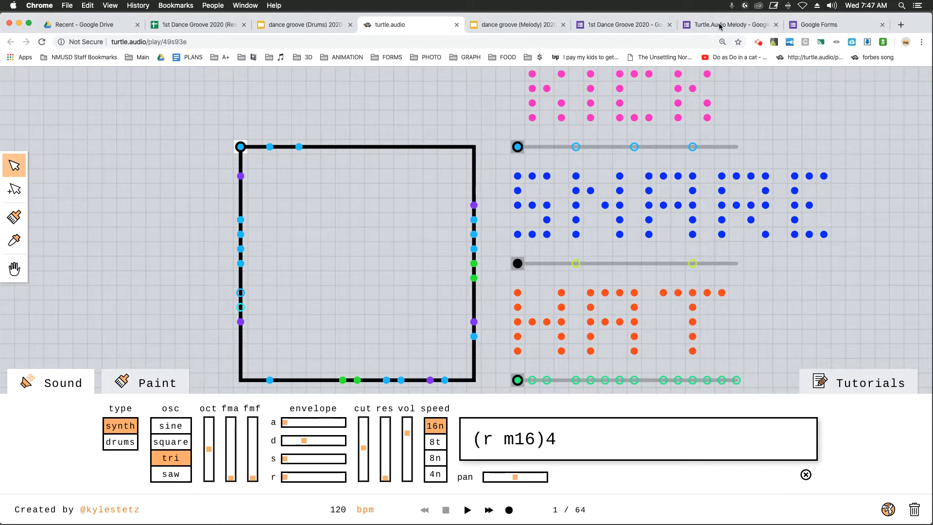
# Look over the Turtle.Audio Melody Google Form, then return to the song.
pyautogui.click(723, 25)
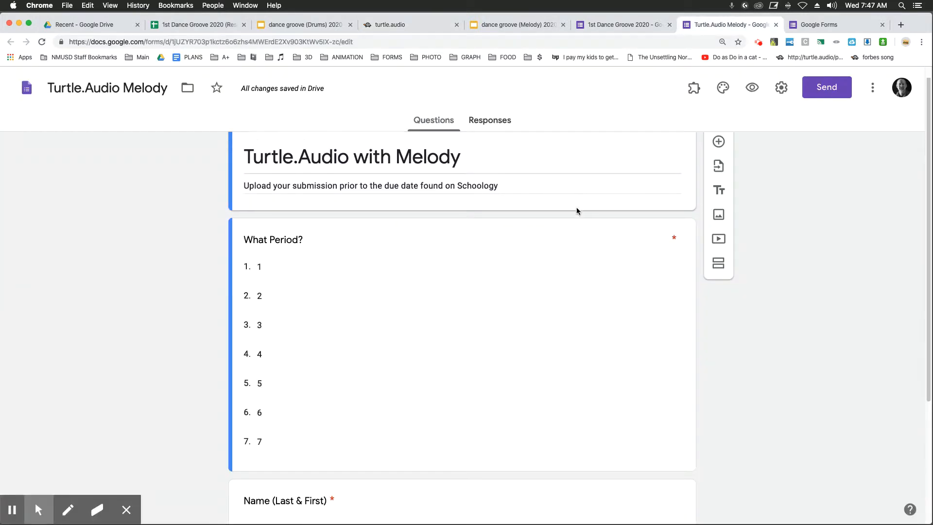
pyautogui.scroll(-3)
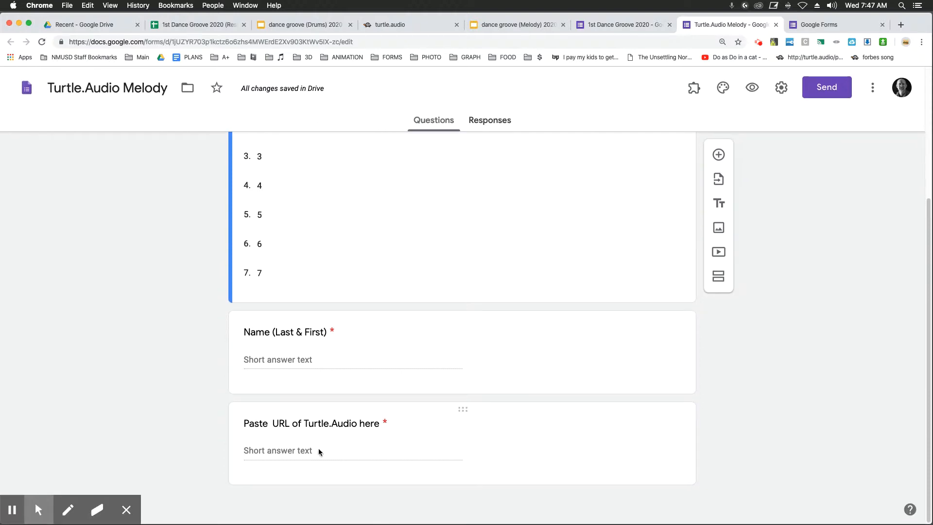
pyautogui.scroll(3)
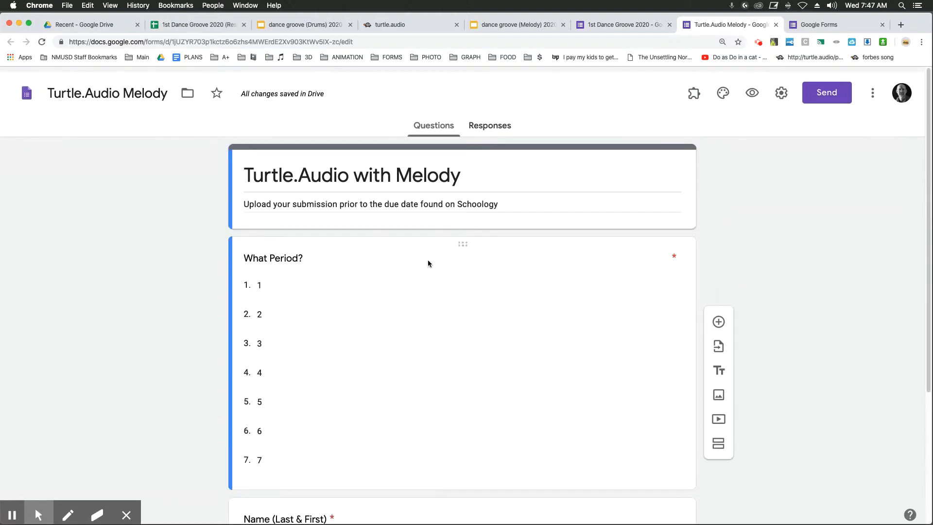
pyautogui.click(389, 24)
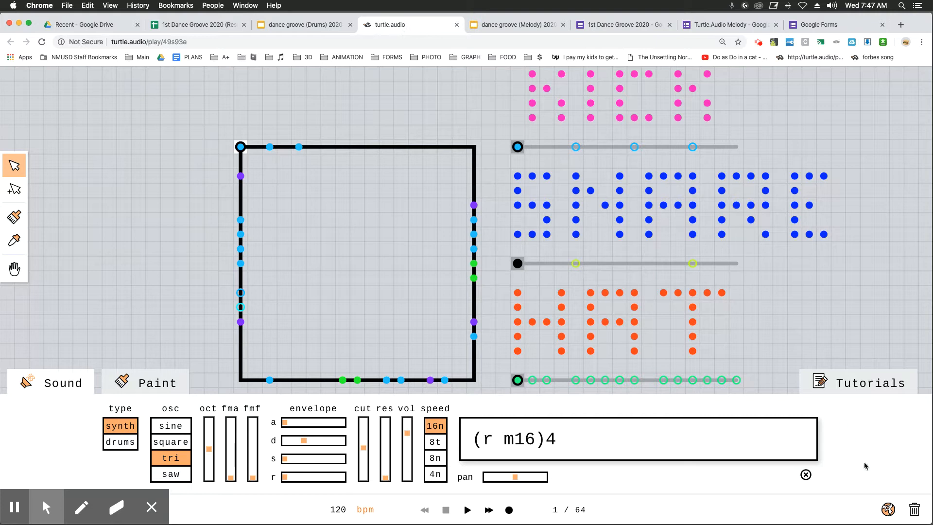